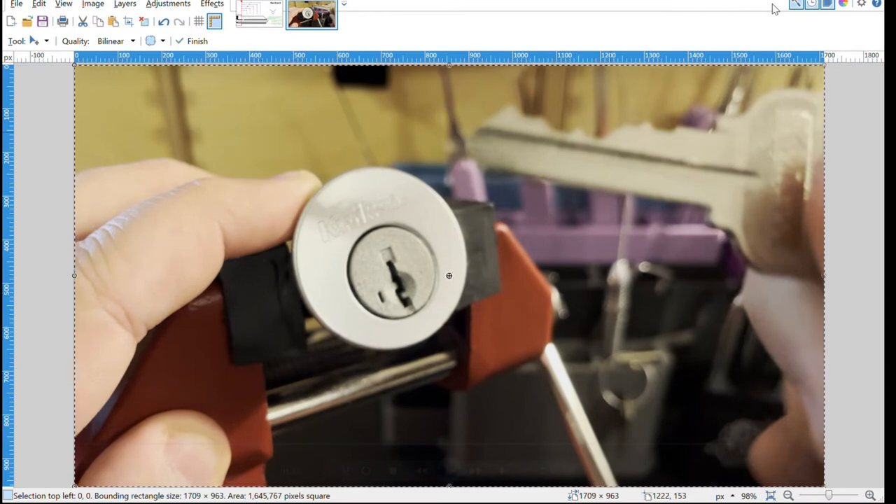
mouse_move(782, 68)
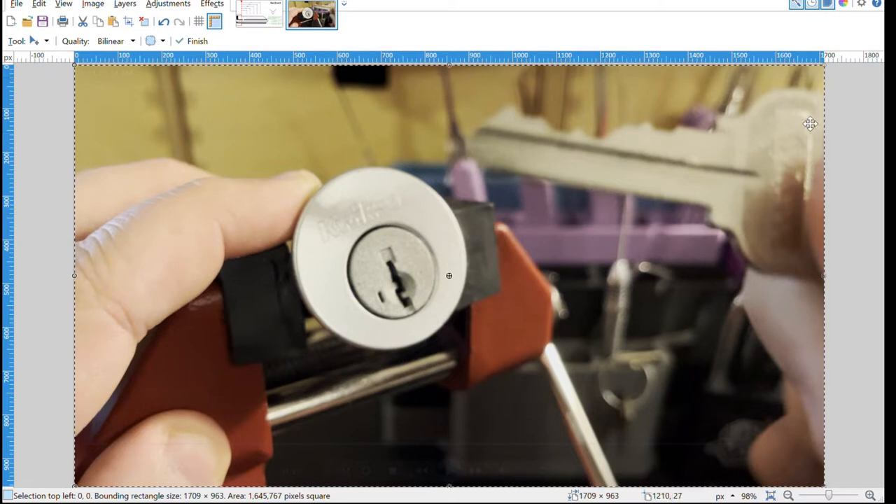
mouse_move(615, 418)
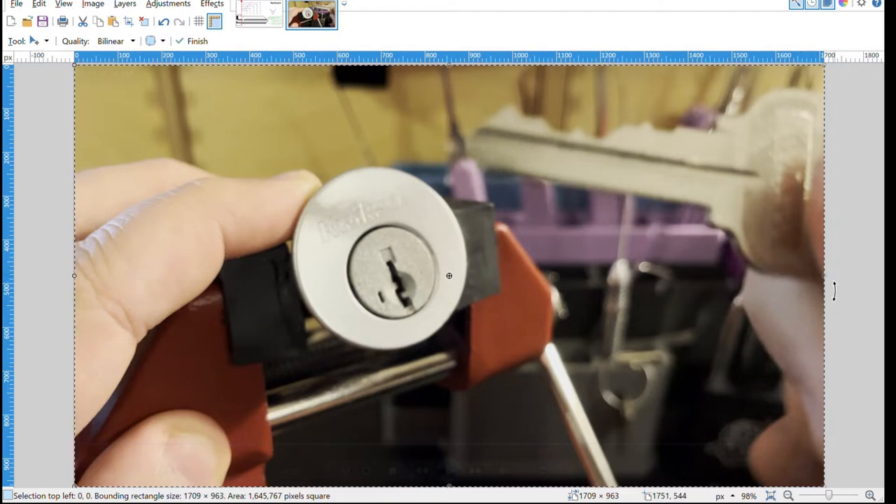
mouse_move(833, 214)
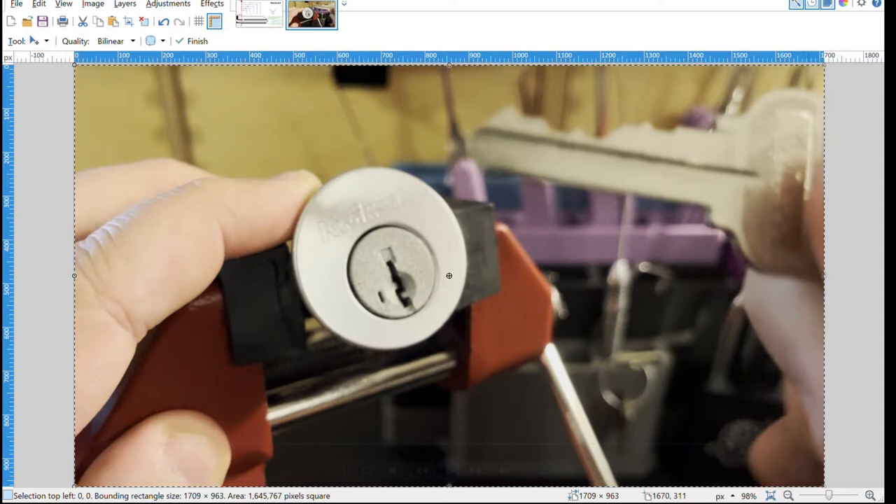
mouse_move(703, 206)
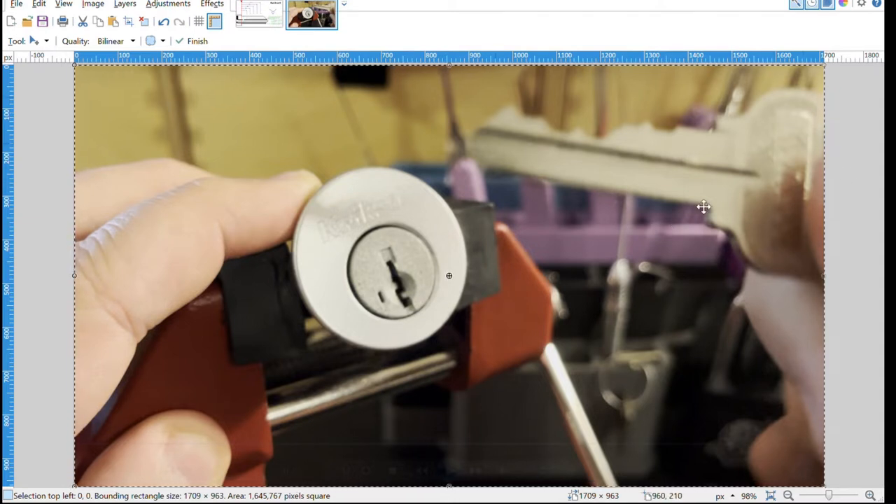
mouse_move(490, 150)
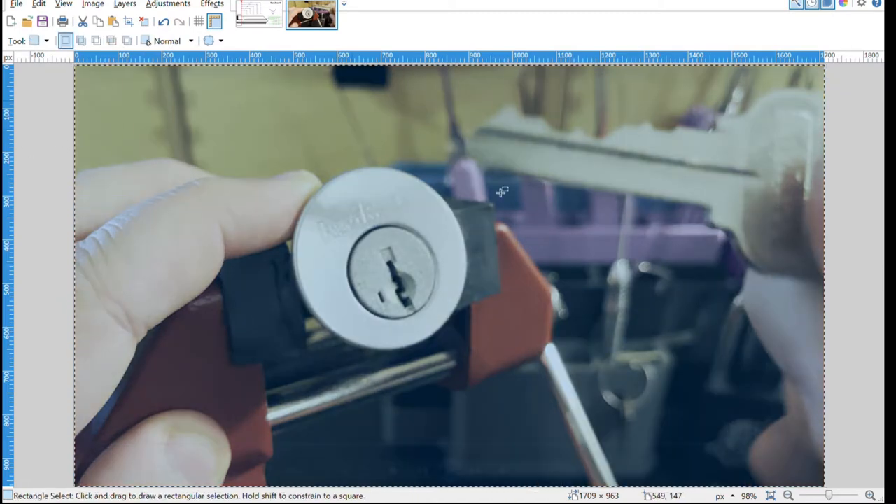
mouse_move(617, 107)
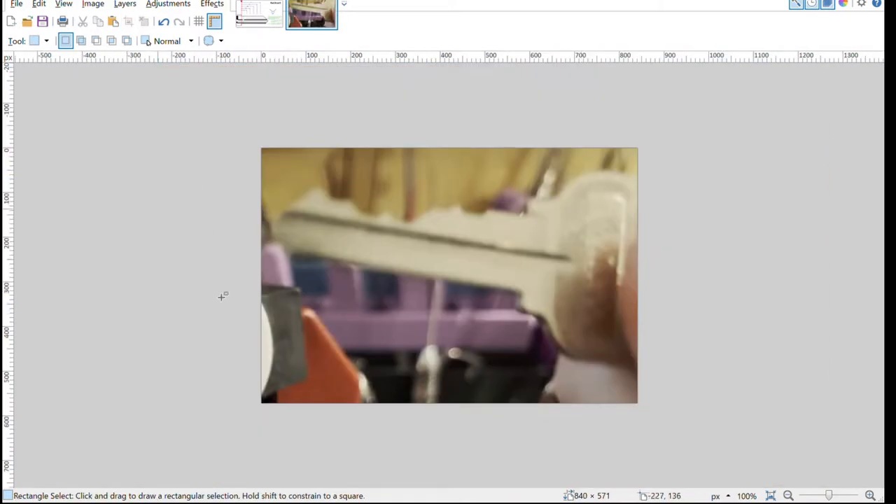
mouse_move(233, 219)
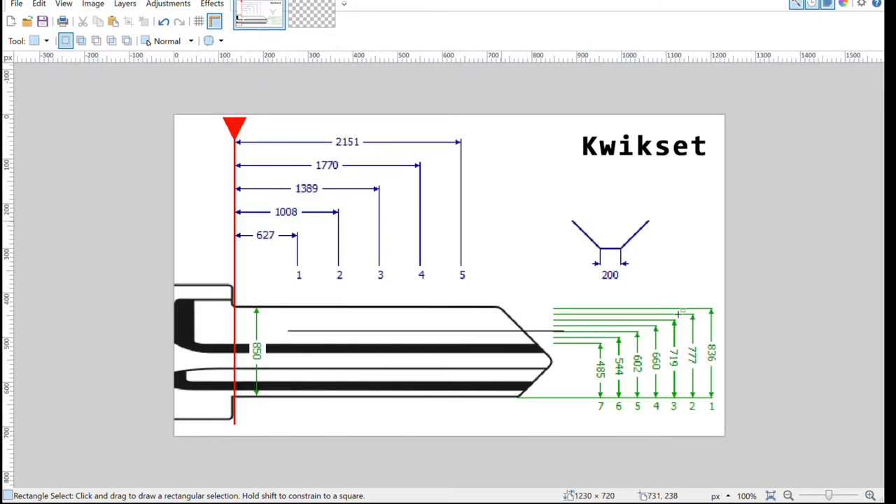
mouse_move(840, 467)
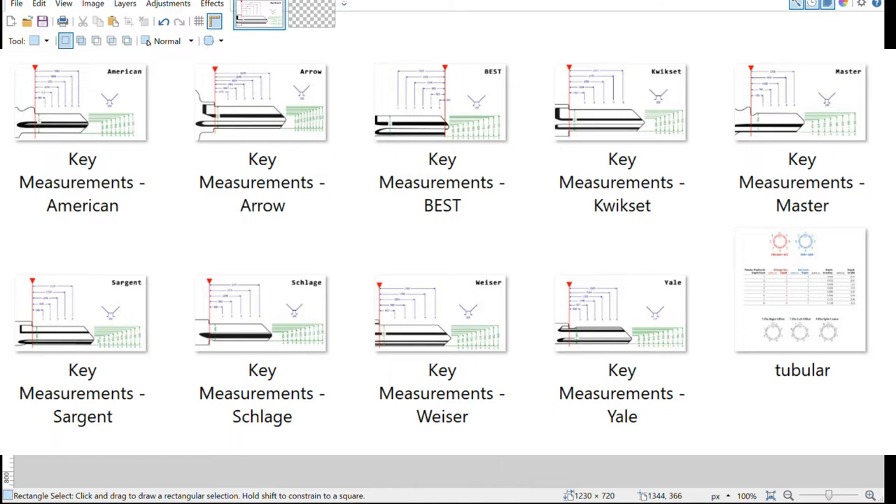
double_click(621, 102)
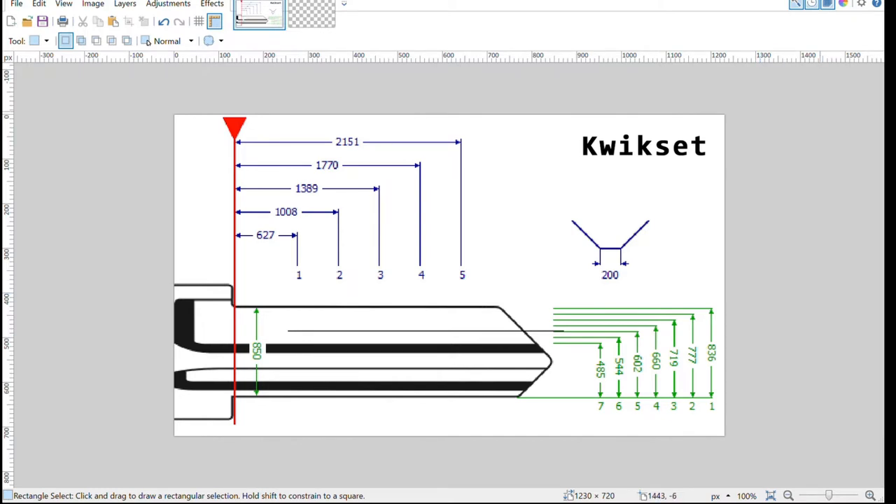
mouse_move(715, 424)
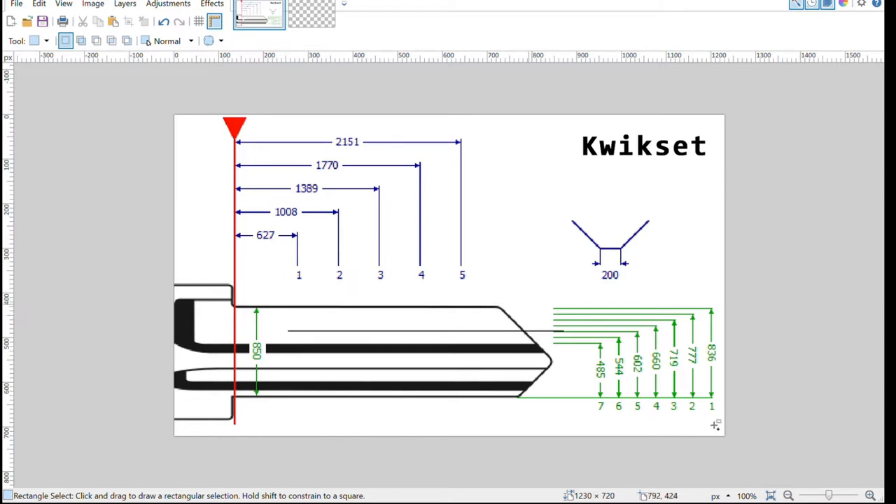
mouse_move(895, 1)
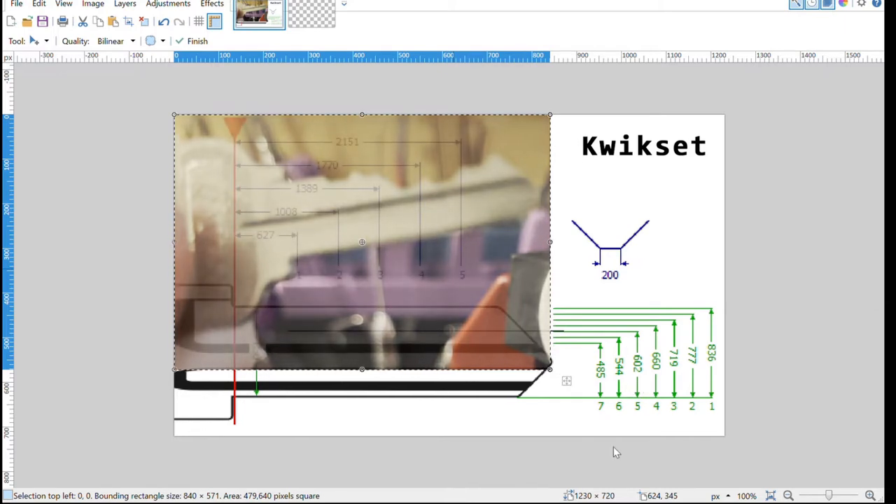
mouse_move(614, 430)
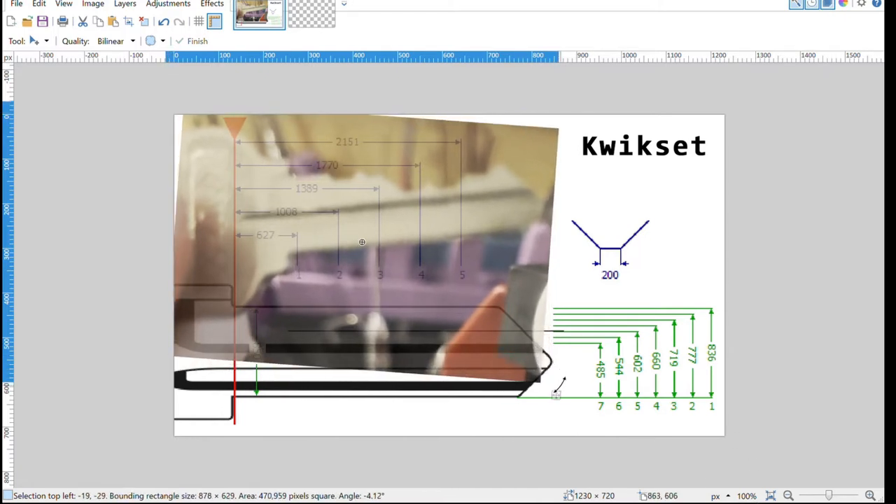
Tilt the pasted key photo a few degrees over the Kwikset chart
left_click_drag(555, 394, 540, 413)
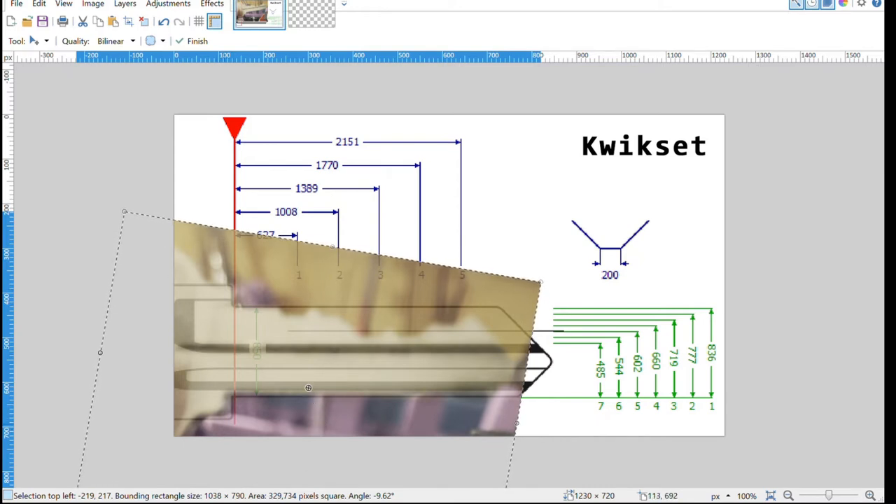
mouse_move(510, 410)
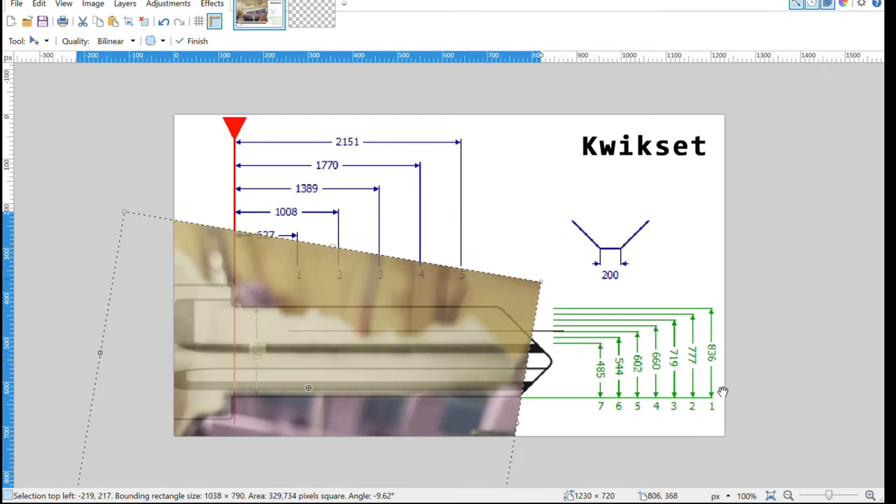
mouse_move(790, 406)
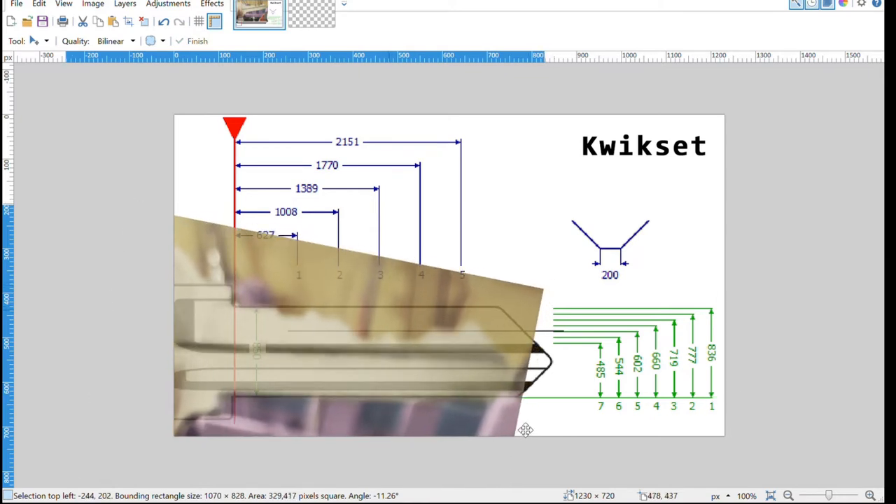
Nudge the key photo back and forth until it sits over the chart's blade outline
left_click_drag(524, 429, 542, 437)
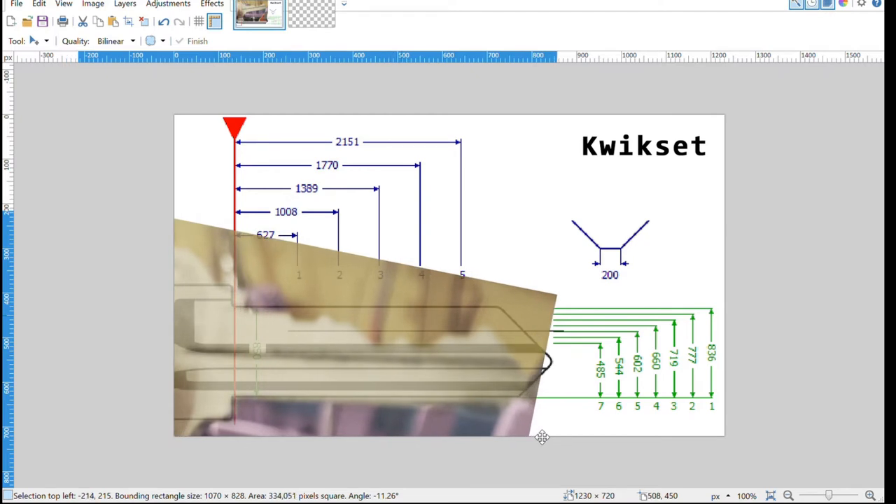
left_click_drag(543, 437, 524, 430)
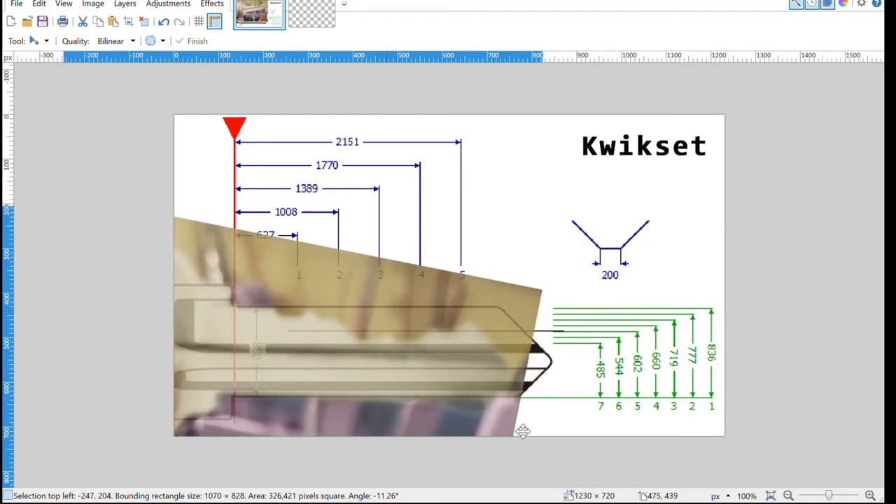
left_click_drag(523, 430, 533, 437)
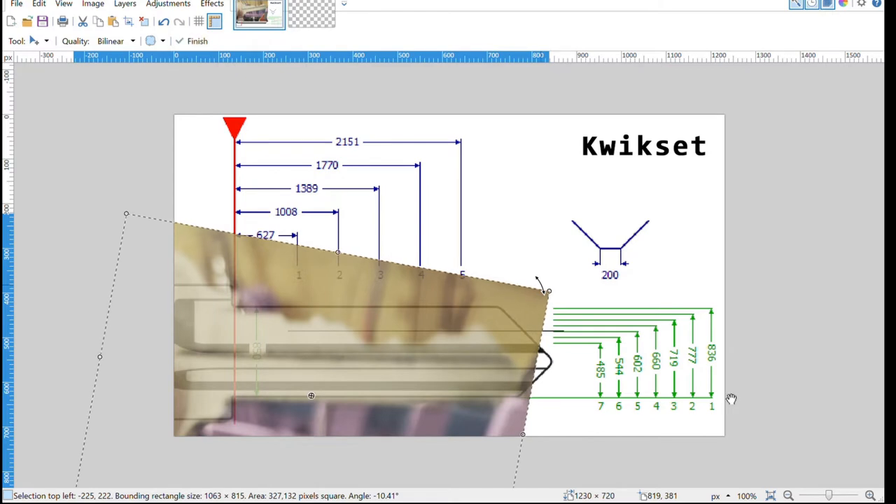
mouse_move(741, 407)
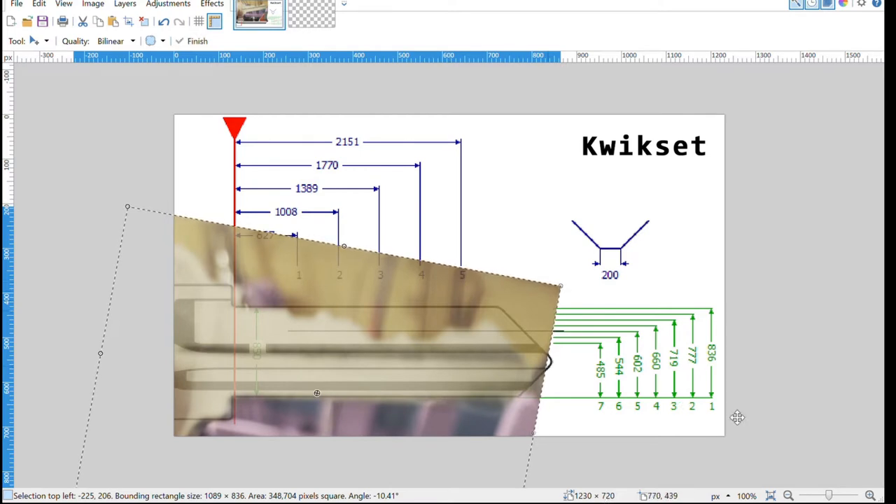
mouse_move(755, 461)
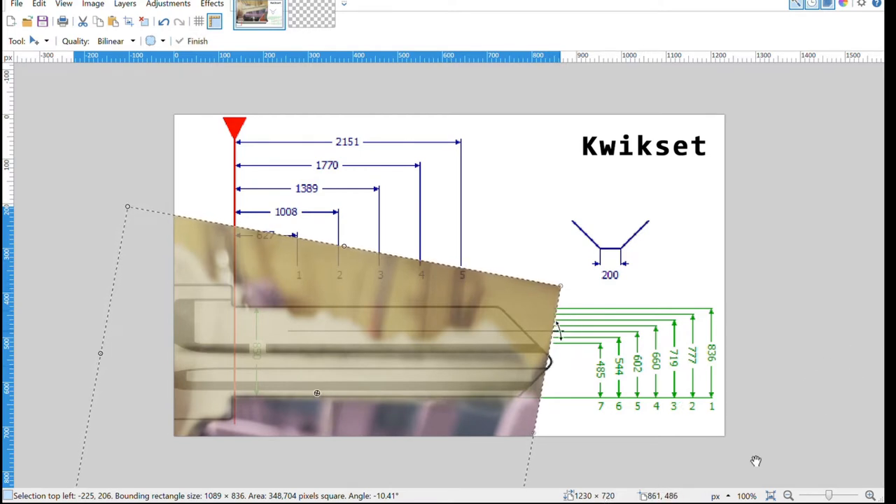
mouse_move(840, 249)
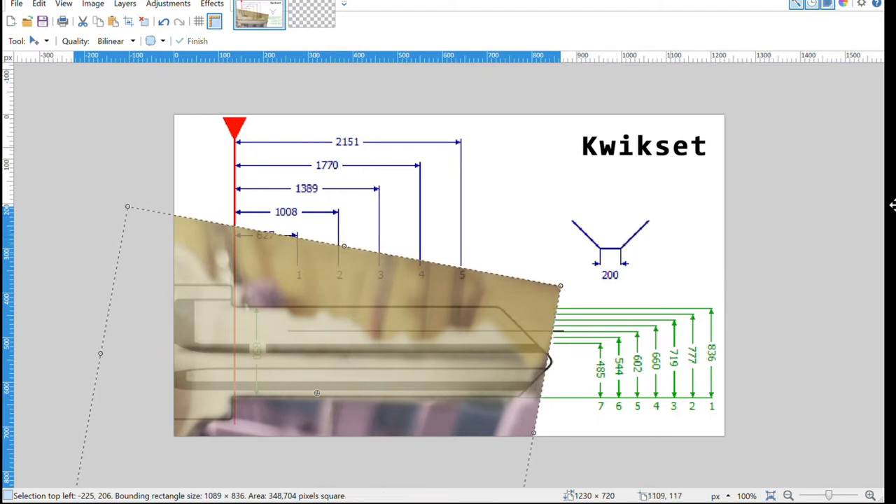
mouse_move(21, 297)
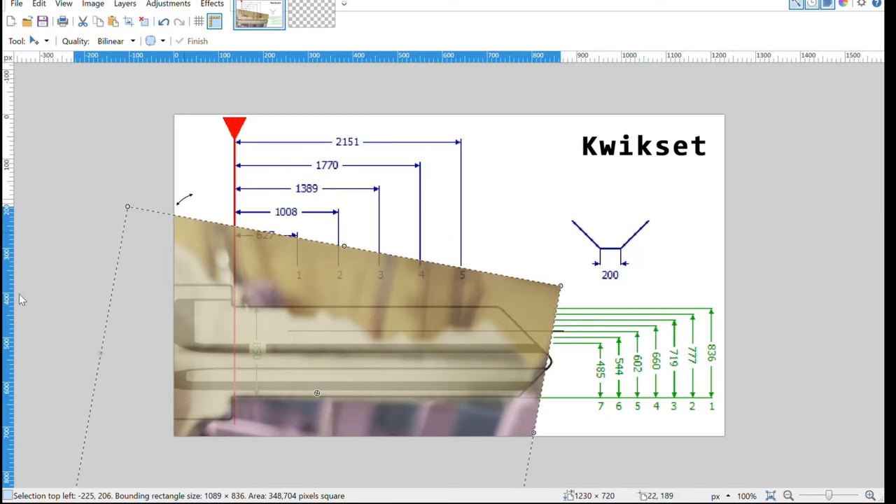
mouse_move(95, 327)
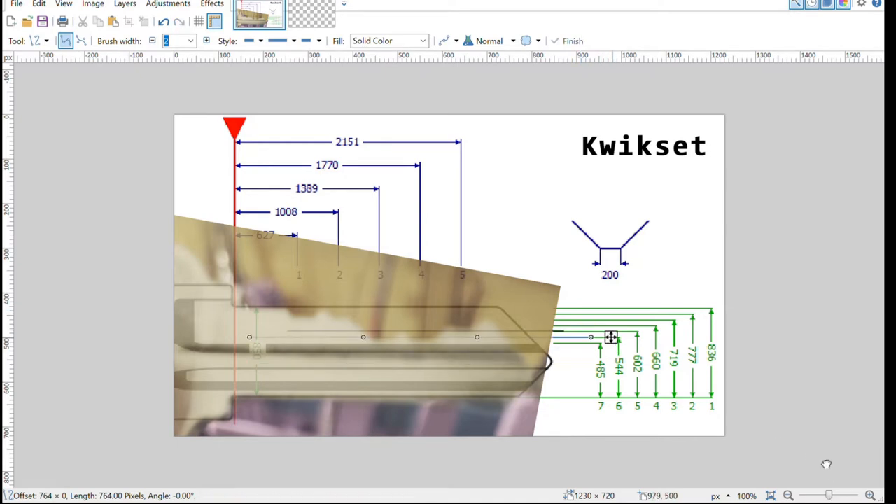
Reposition the horizontal reference line between the top depth line and the lower depth lines
left_click_drag(610, 337, 610, 317)
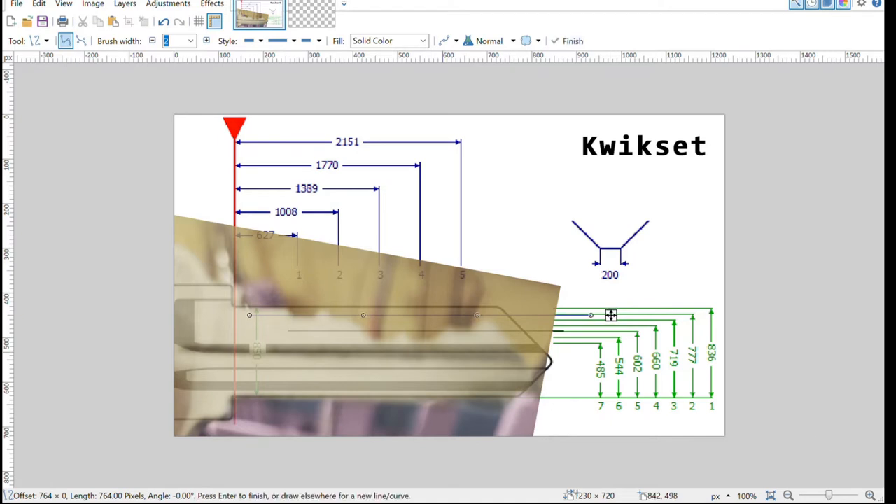
mouse_move(822, 452)
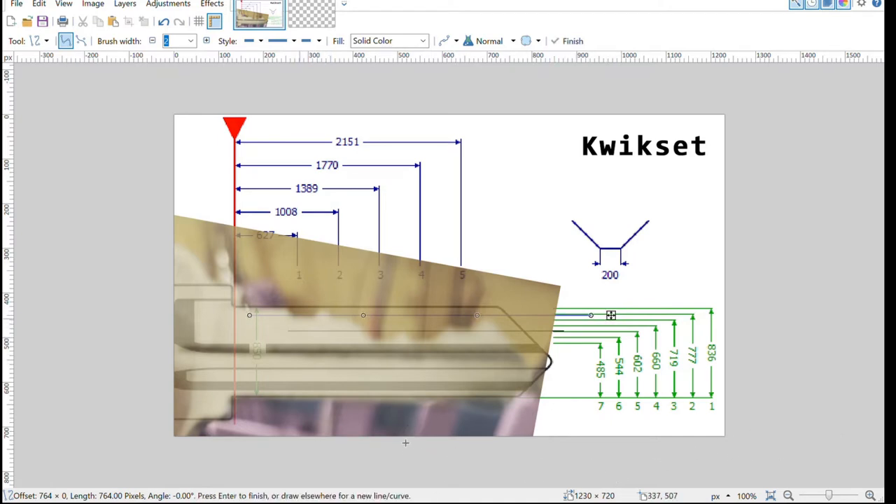
mouse_move(414, 451)
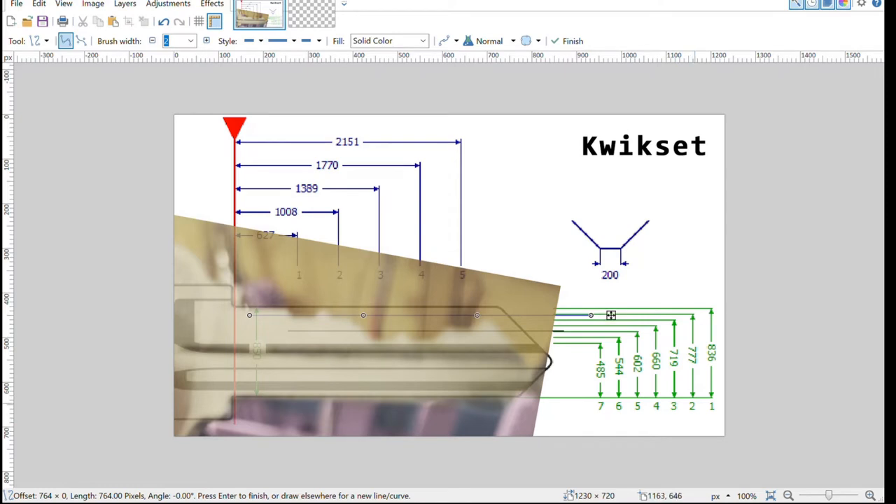
mouse_move(469, 444)
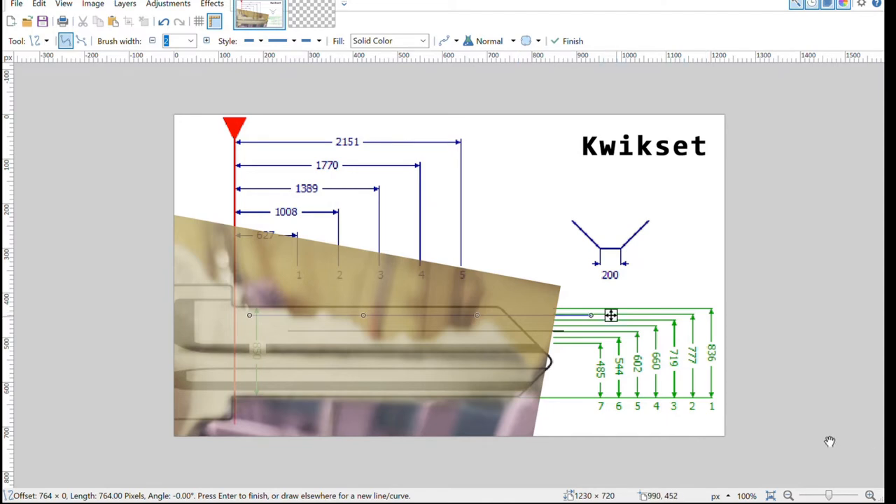
left_click_drag(610, 315, 610, 336)
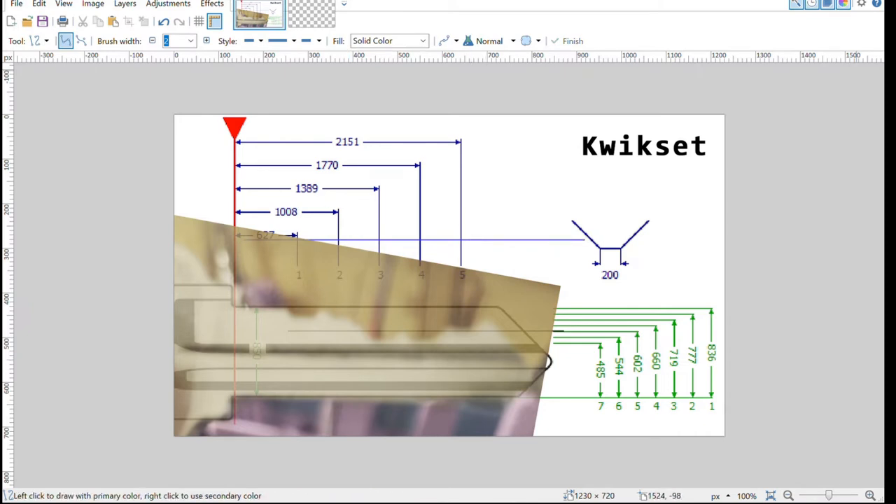
mouse_move(630, 383)
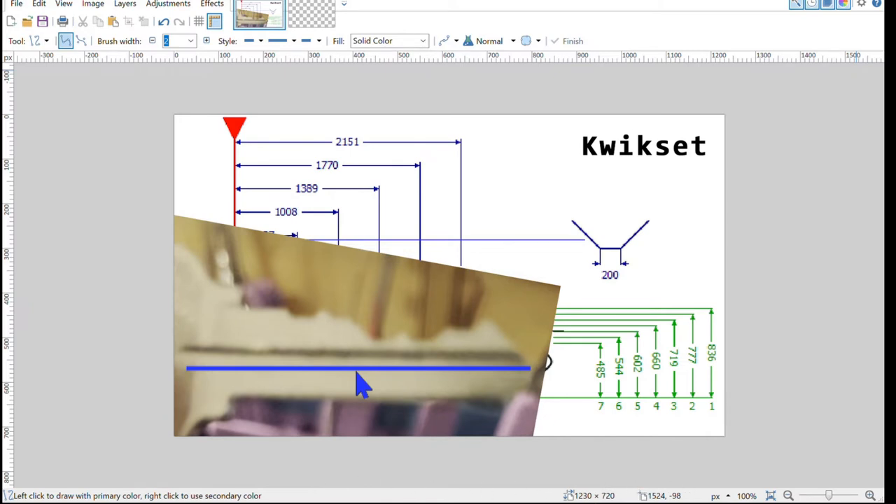
mouse_move(642, 392)
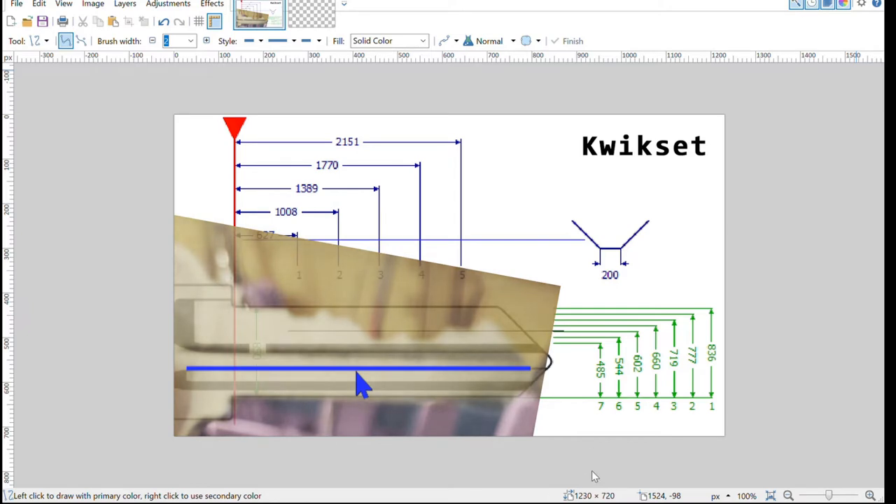
mouse_move(697, 489)
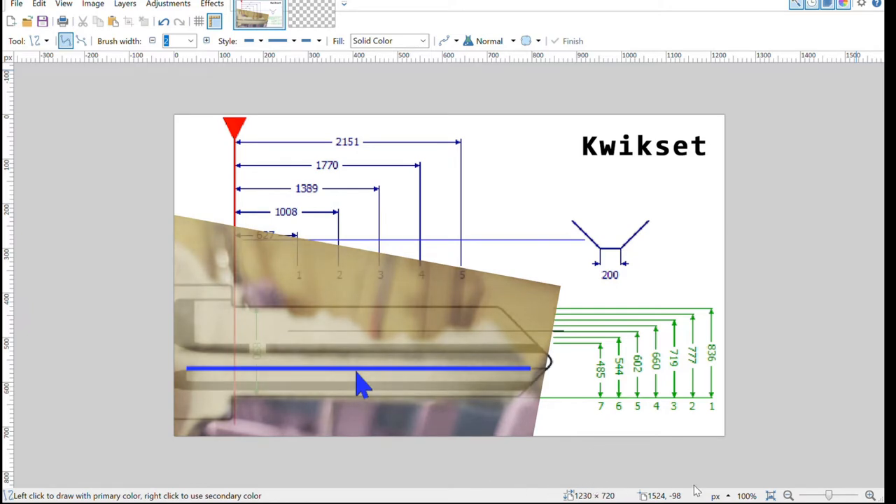
mouse_move(682, 422)
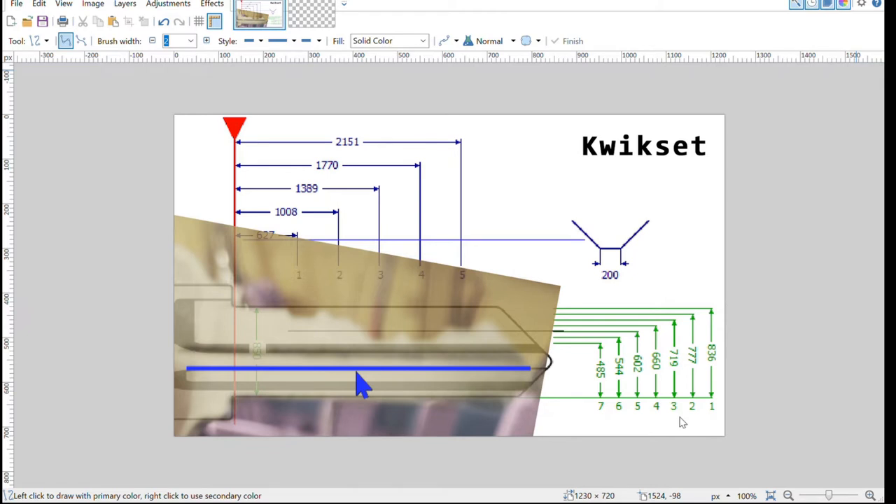
mouse_move(684, 423)
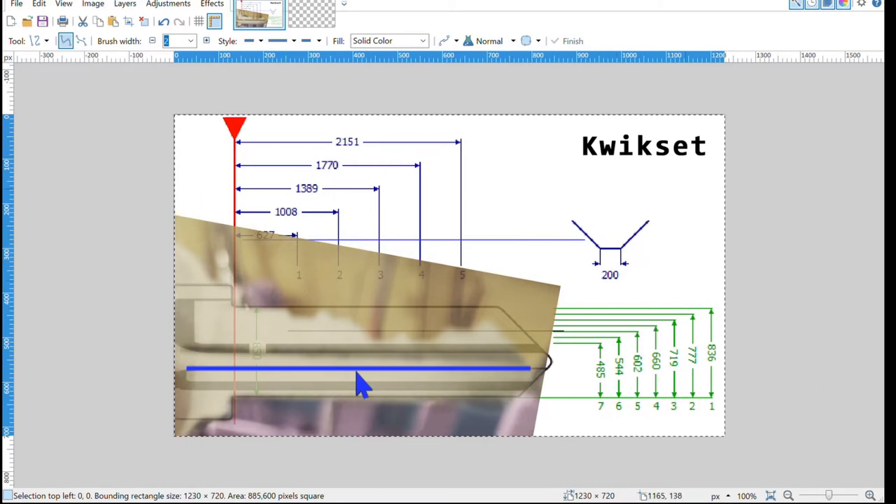
mouse_move(711, 299)
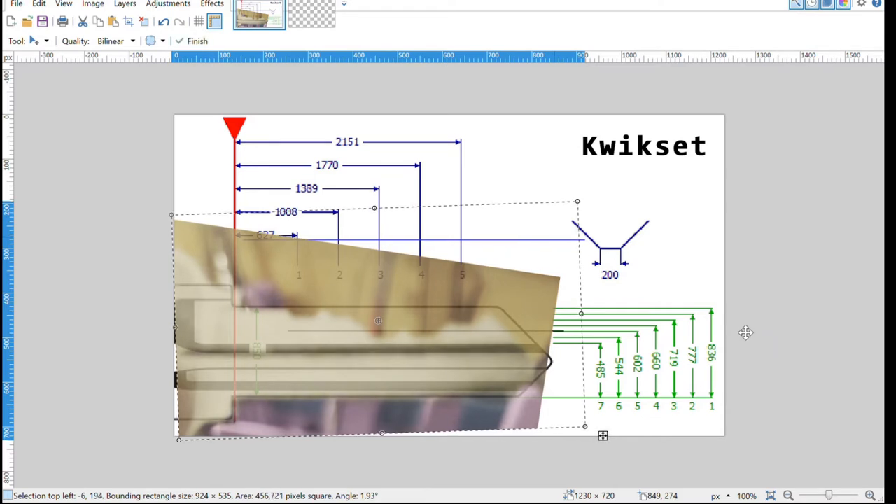
mouse_move(623, 451)
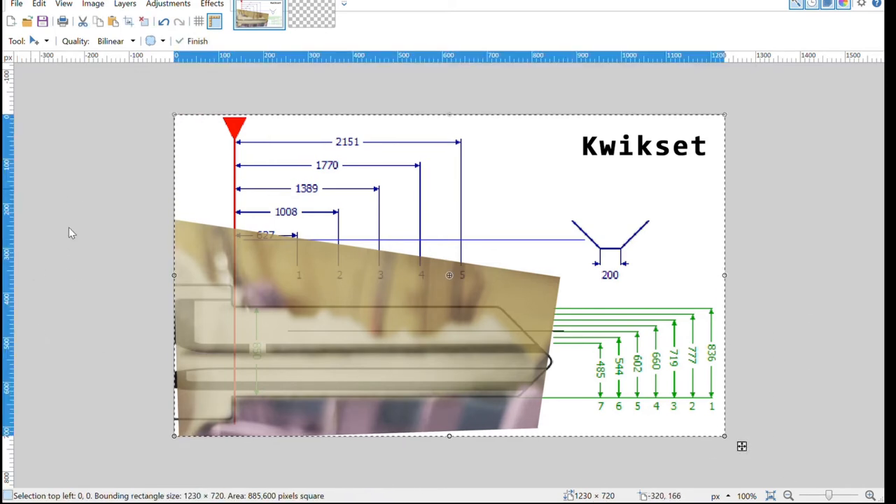
mouse_move(79, 304)
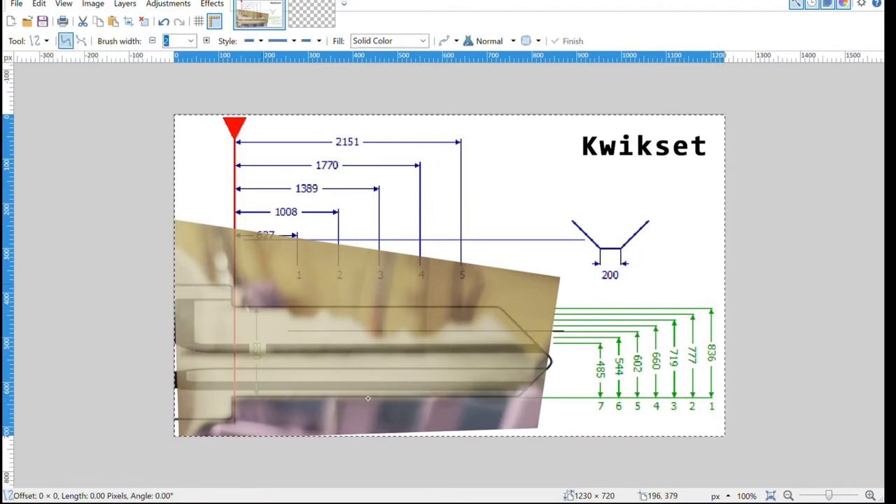
Draw a horizontal line across the key blade and settle it on the cuts near the 660 depth level
left_click_drag(262, 283, 629, 283)
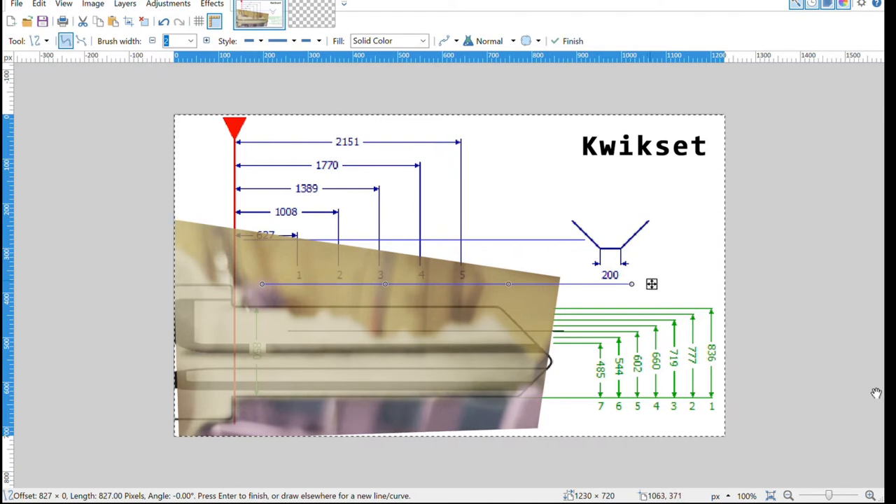
left_click_drag(631, 283, 632, 313)
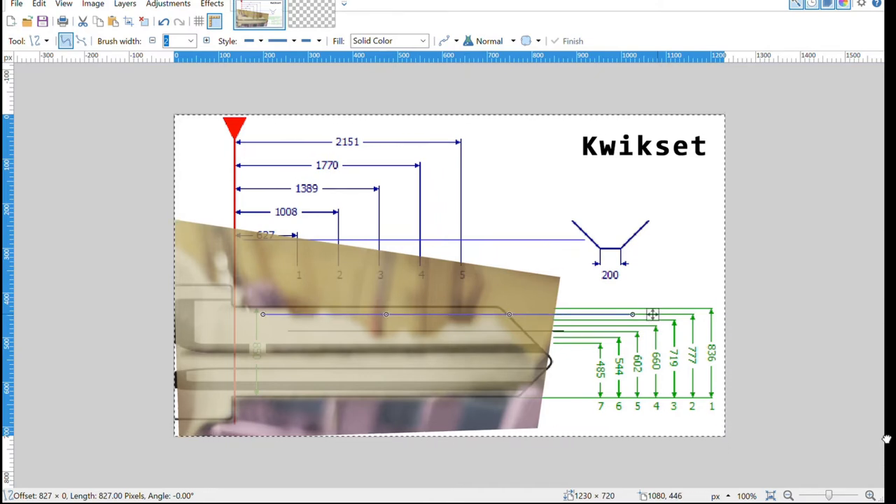
left_click_drag(652, 313, 652, 336)
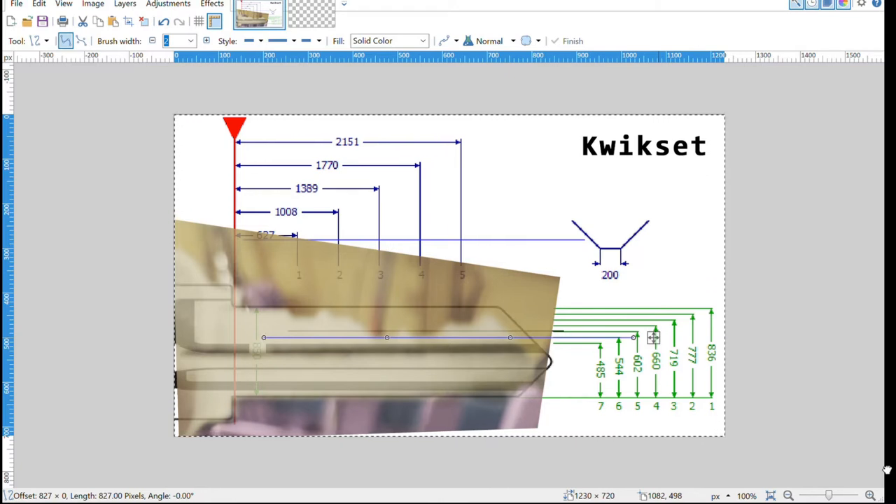
left_click_drag(653, 336, 653, 324)
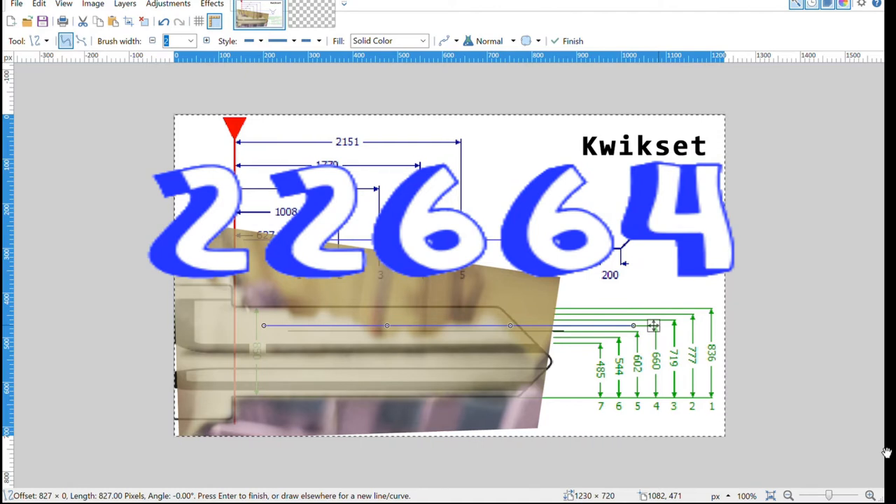
mouse_move(817, 420)
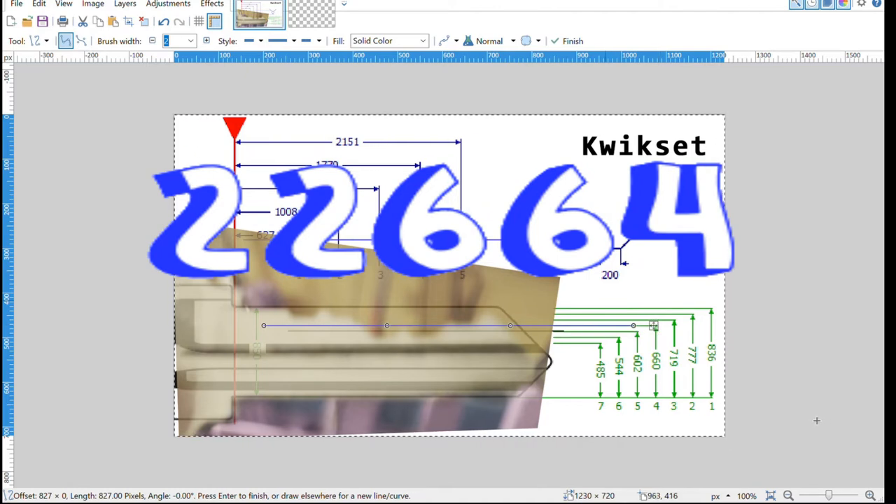